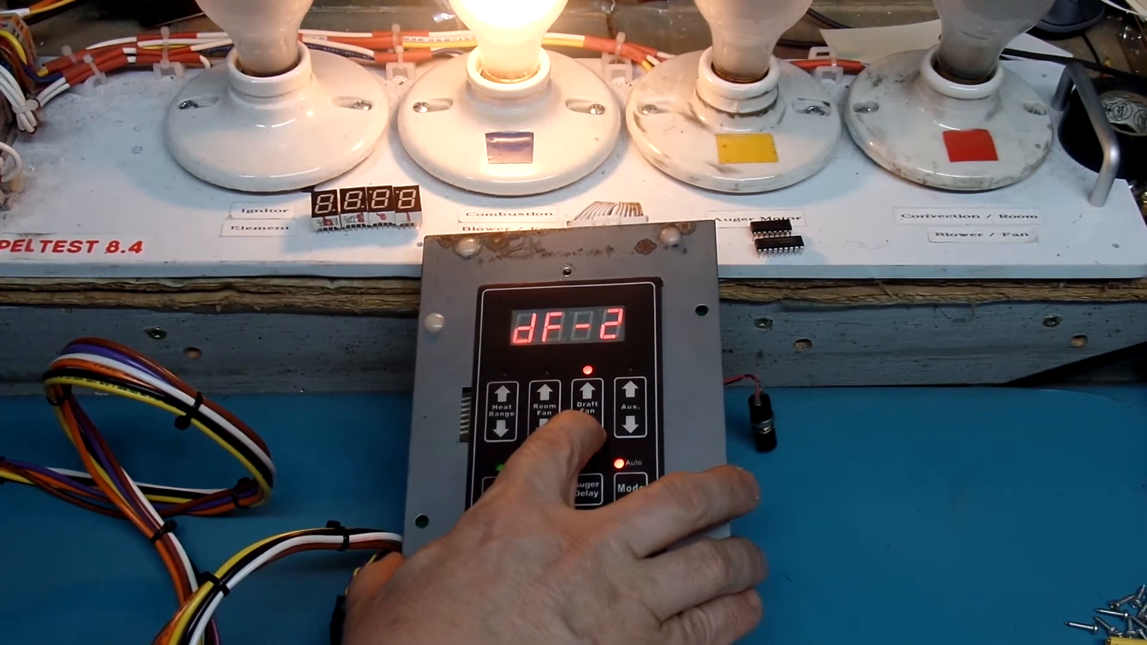
left_click(585, 395)
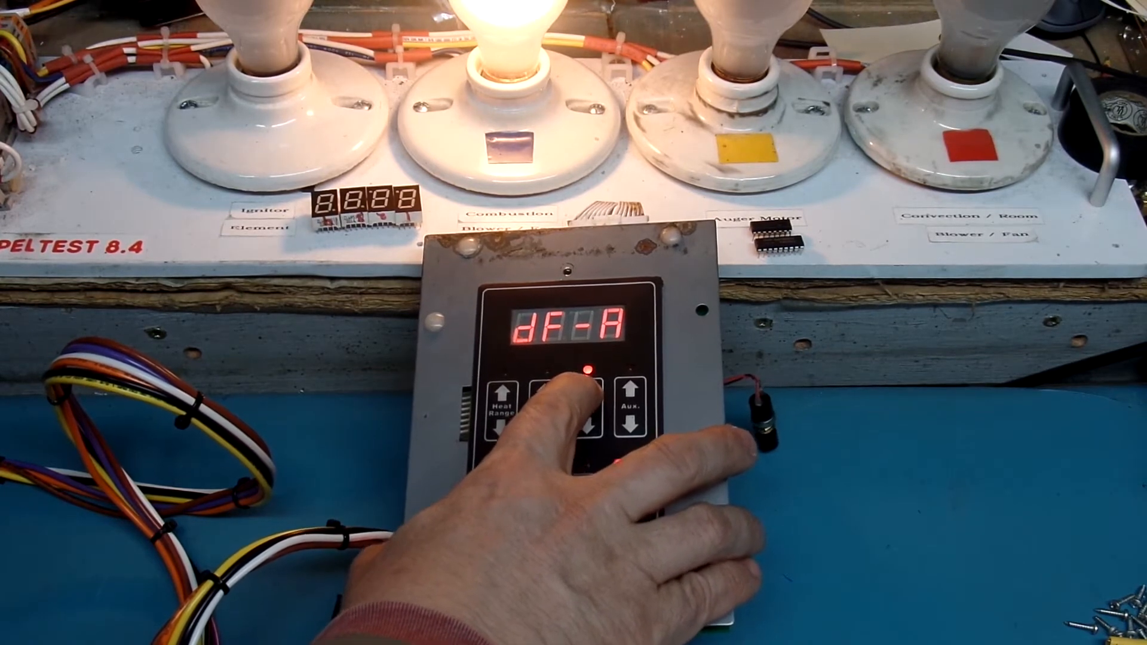
left_click(587, 388)
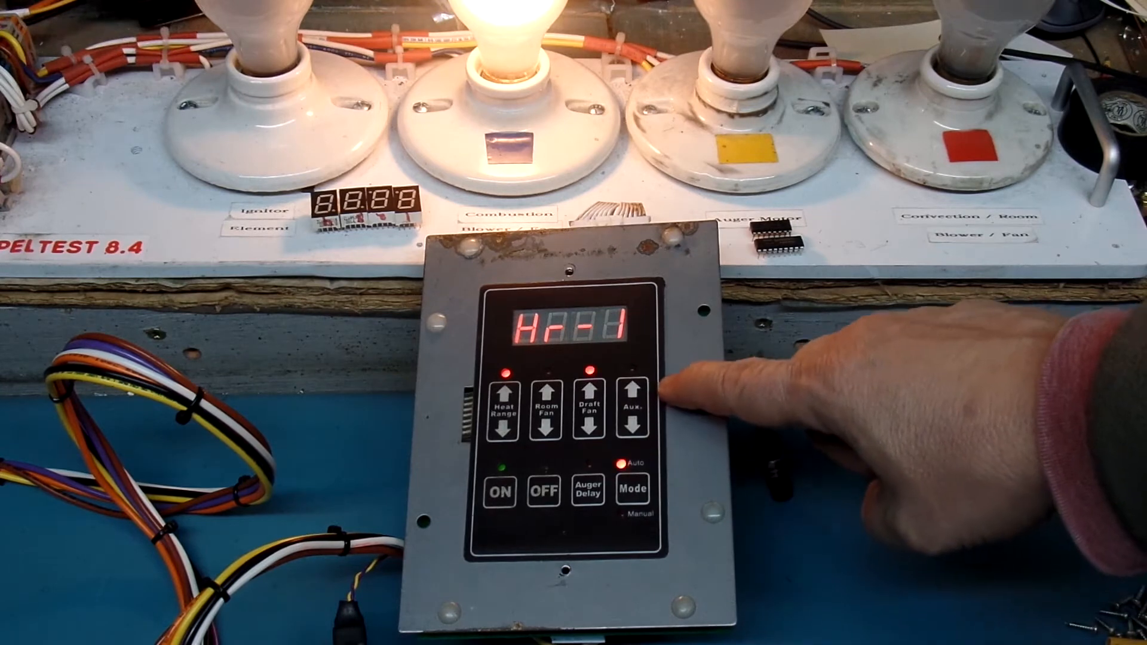
mouse_move(768, 468)
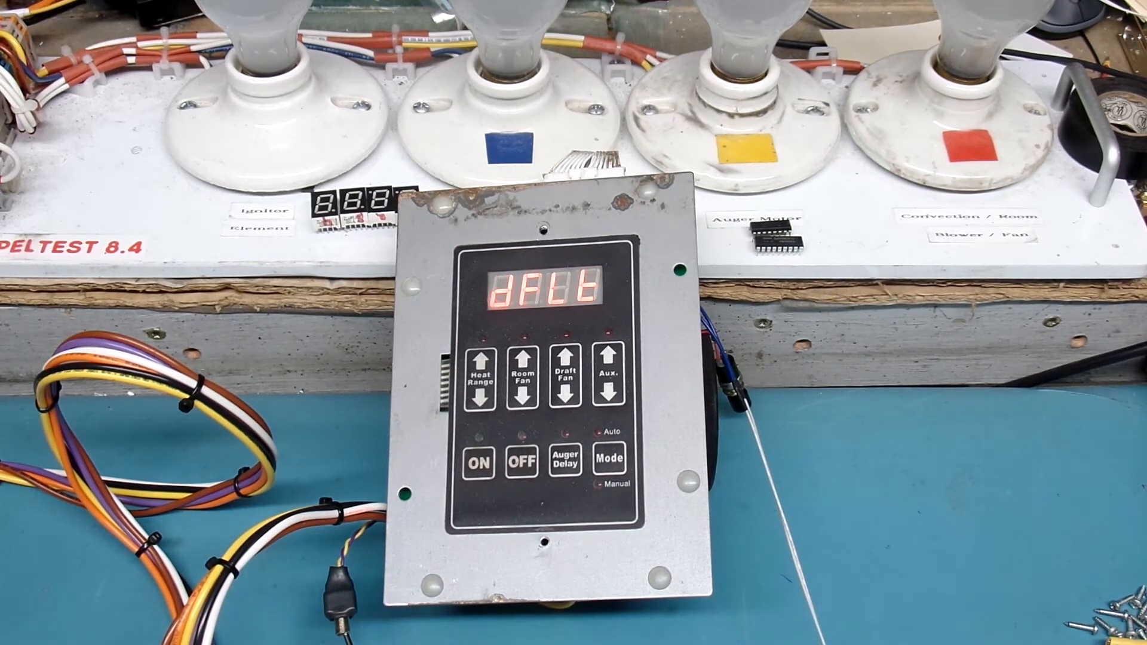
left_click(479, 463)
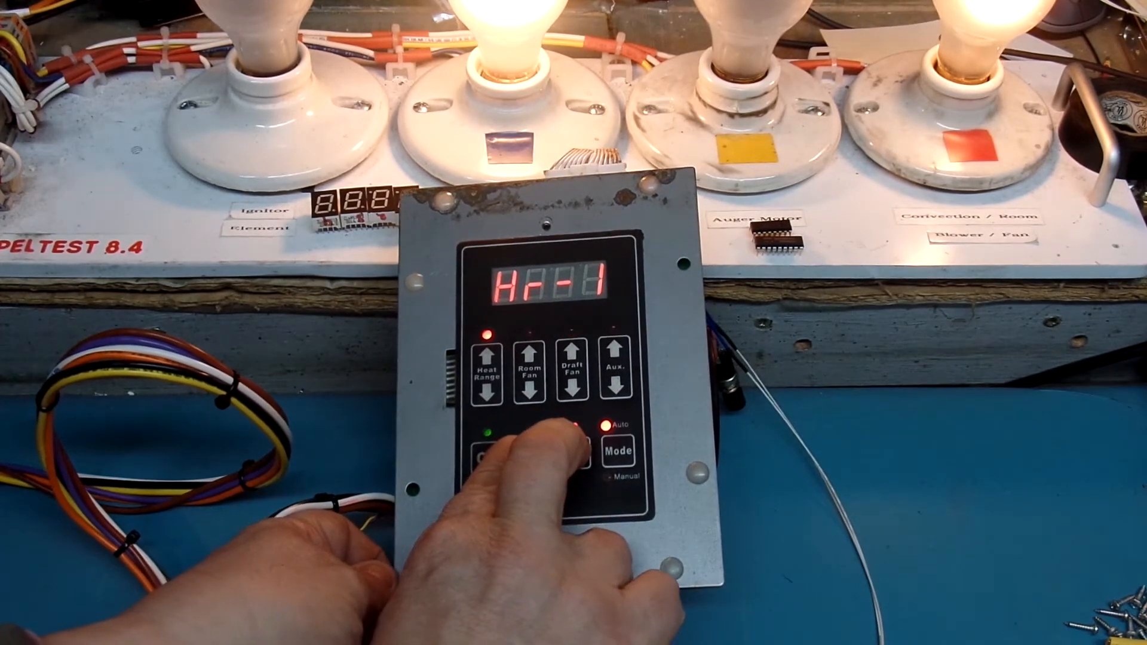
left_click(618, 449)
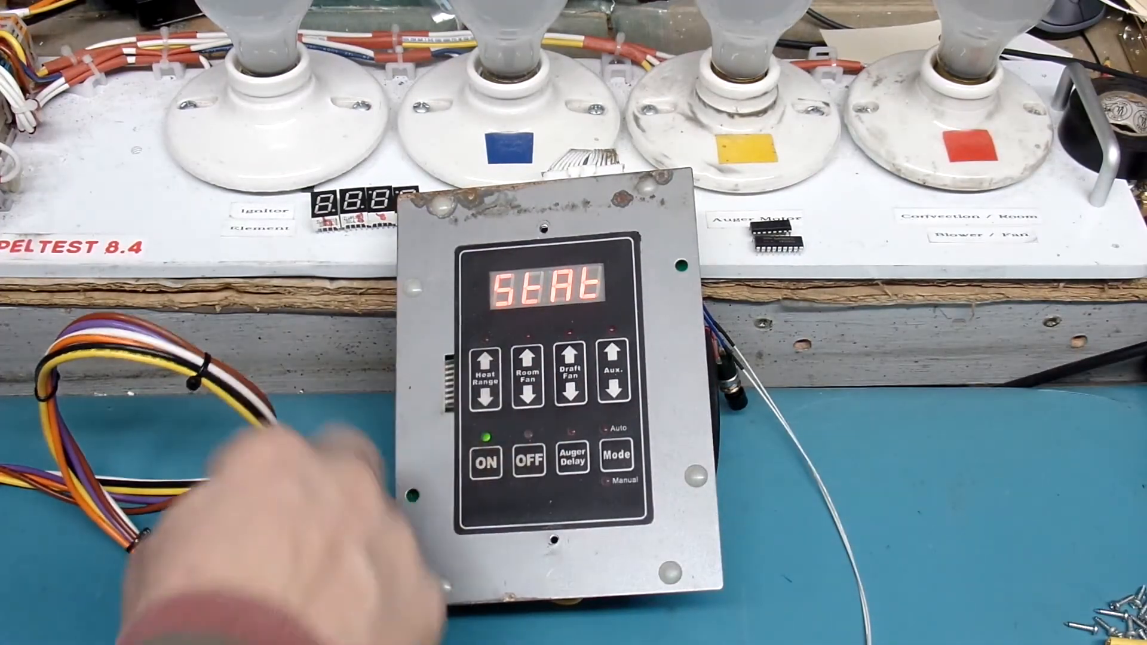
left_click(484, 462)
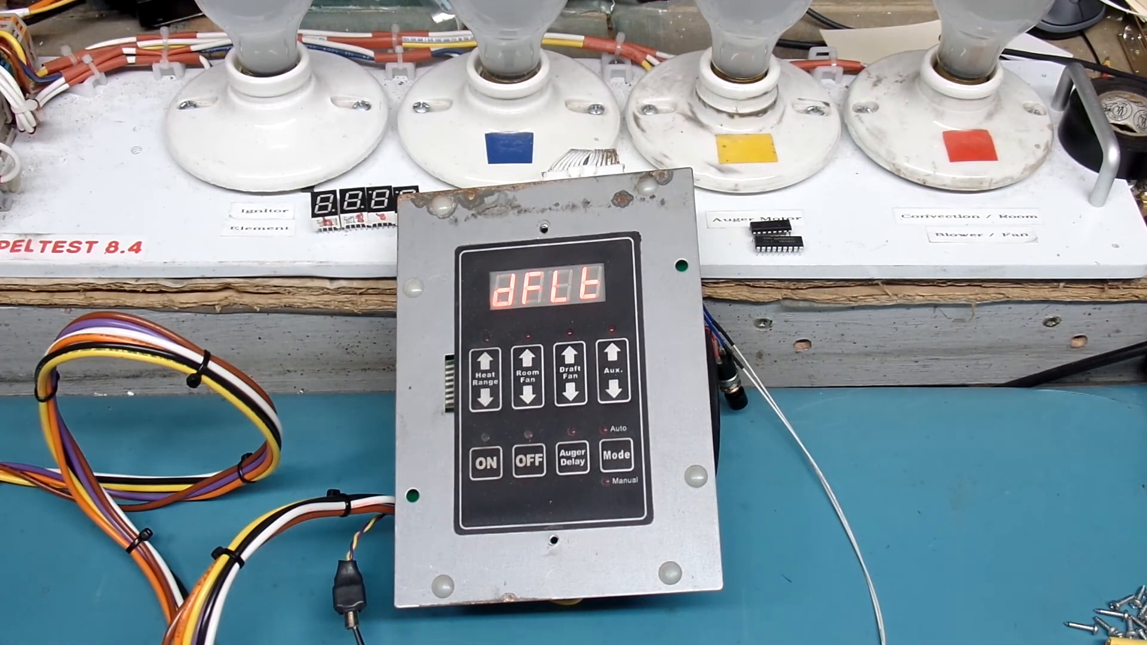
left_click(485, 463)
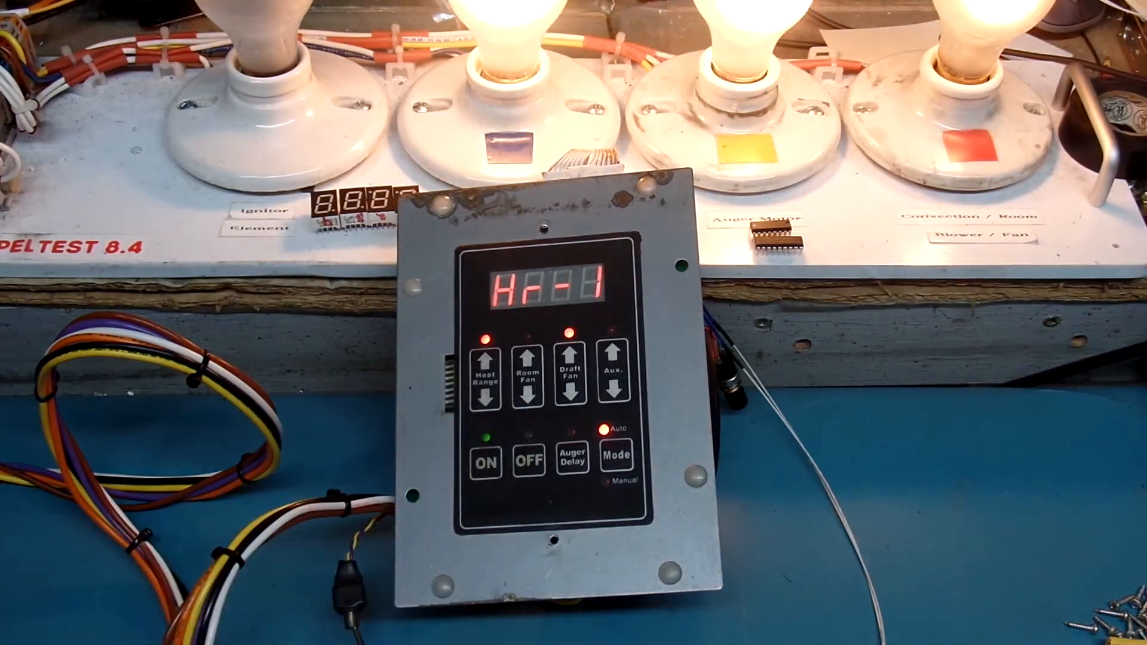
left_click(484, 462)
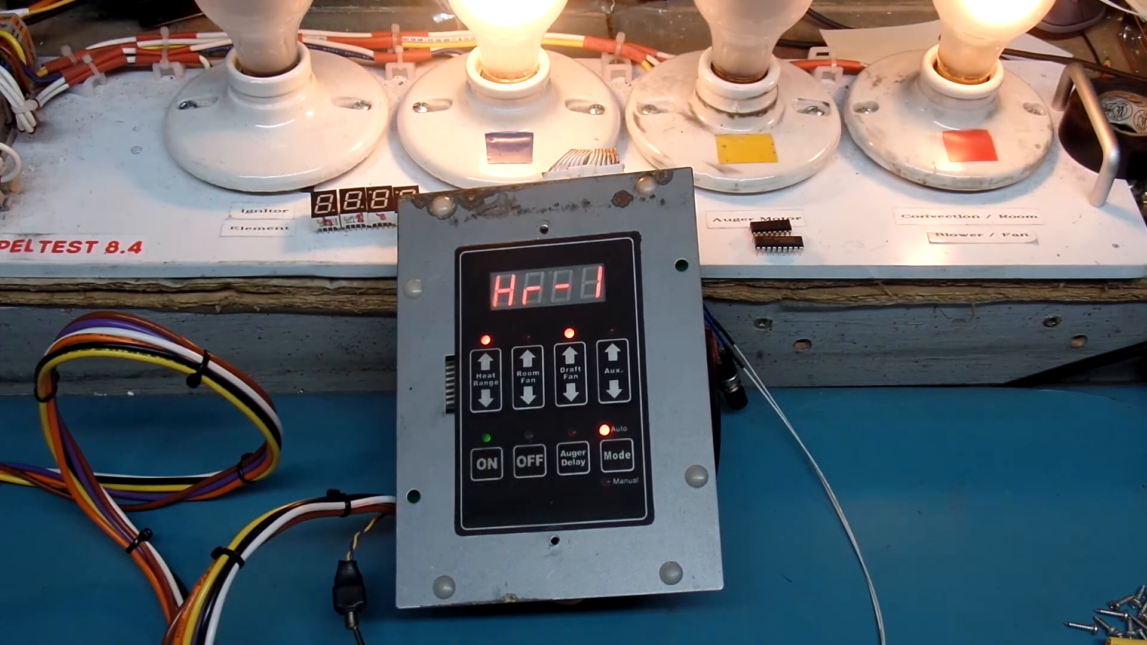
left_click(573, 460)
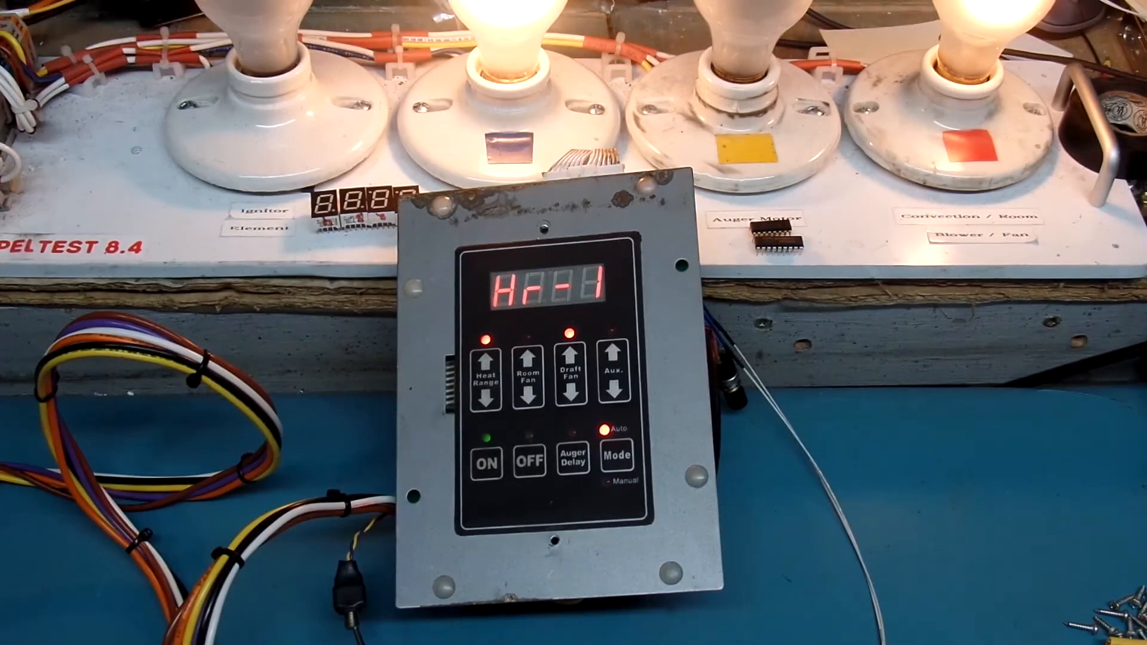
left_click(574, 459)
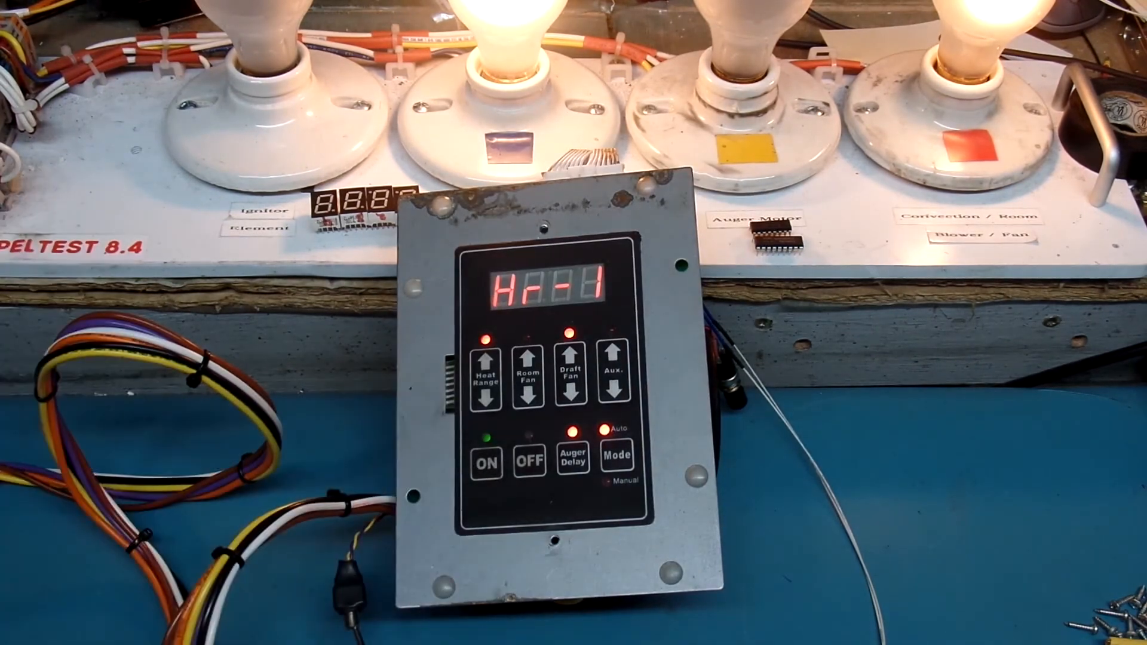
left_click(484, 462)
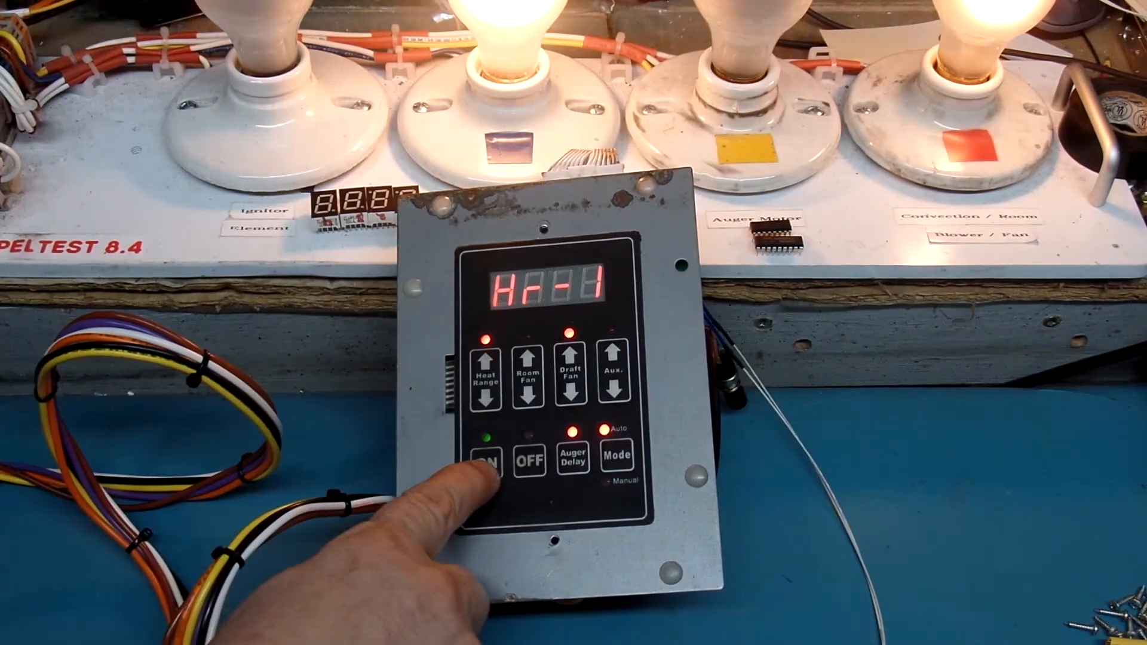
left_click(487, 457)
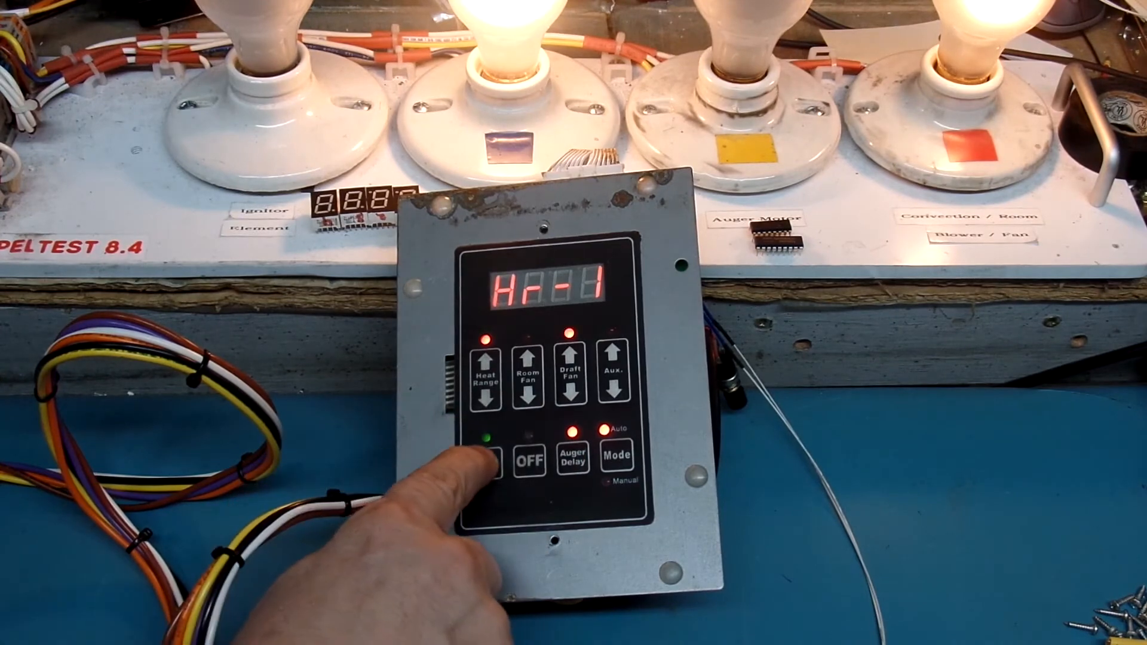